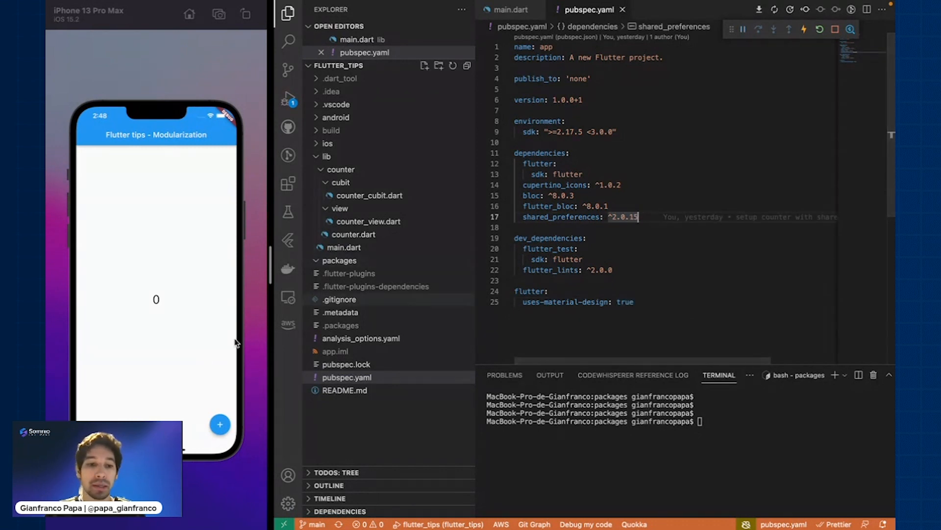
Increment the simulator counter to 1 and view counter_cubit.dart persisting via SharedPreferences.
click(220, 425)
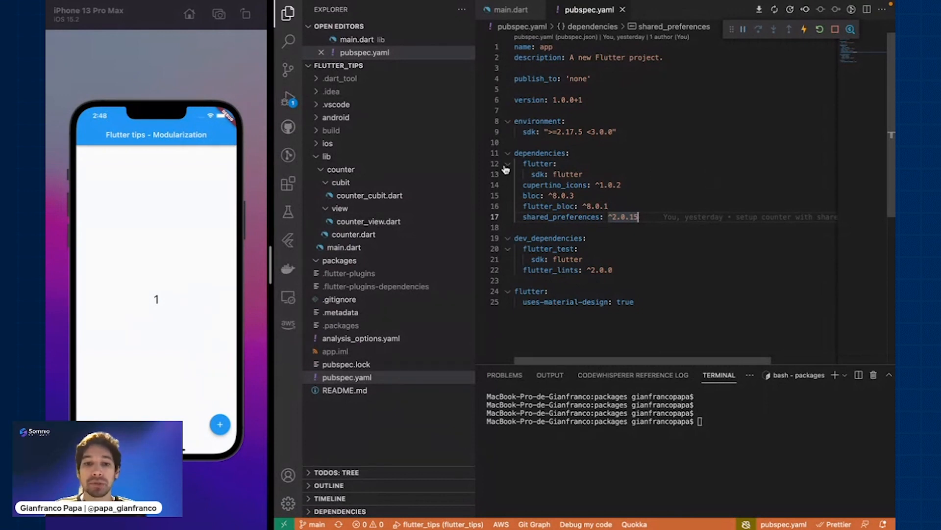
click(370, 208)
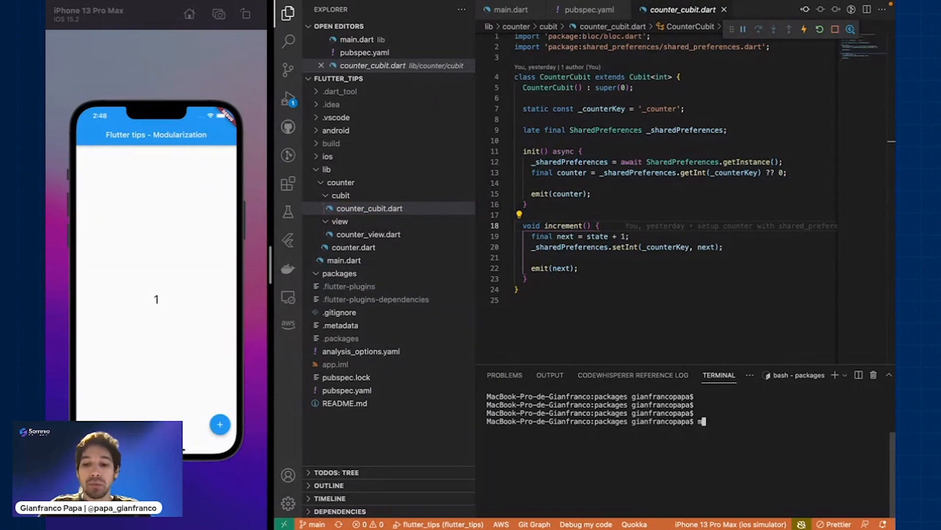
Run mason make flutter_package to scaffold a counter_storage package under packages.
text(mason)
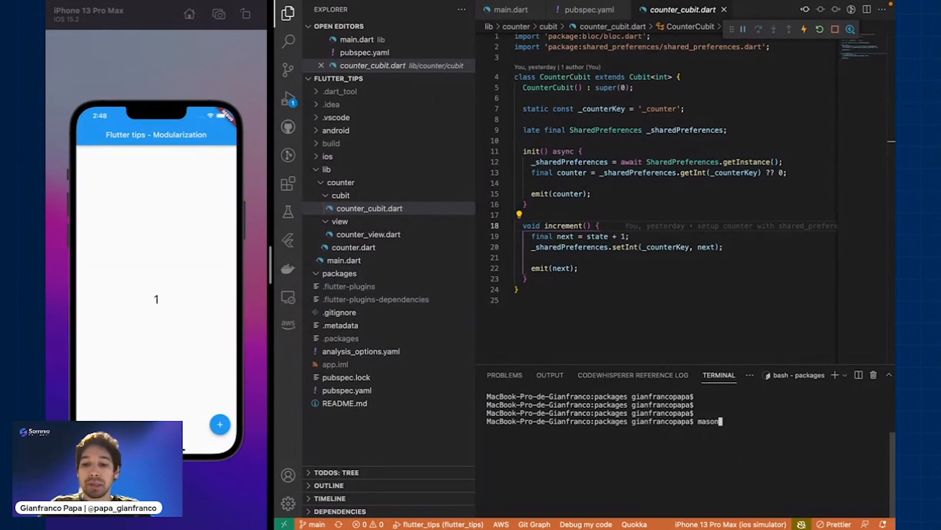
text(make flutter)
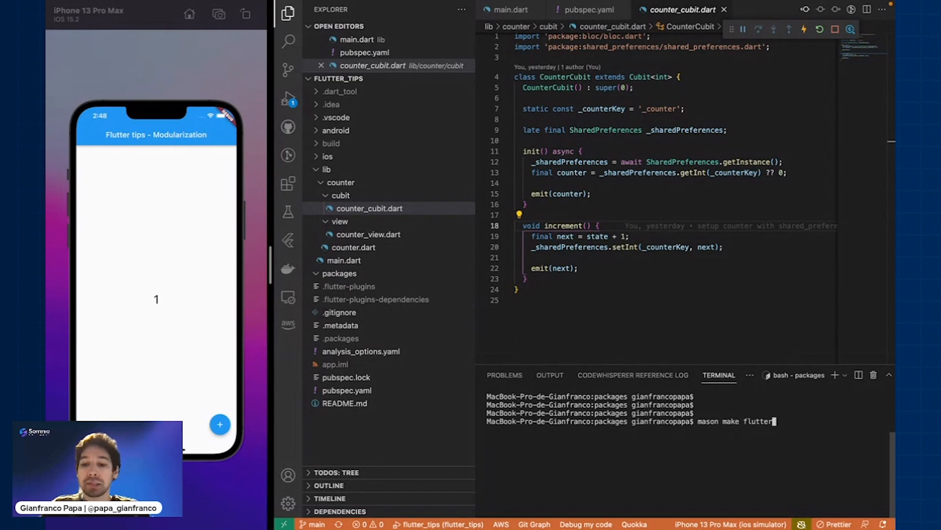
text(_package)
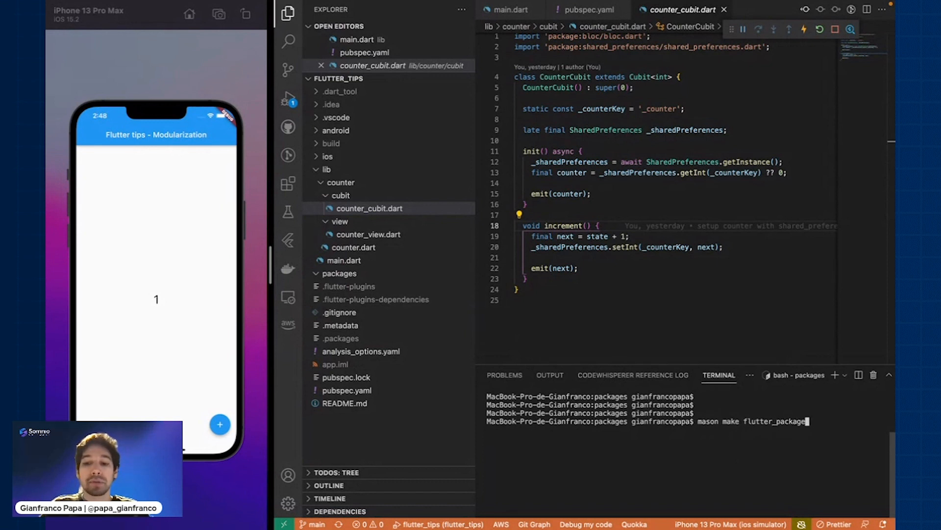
key(enter)
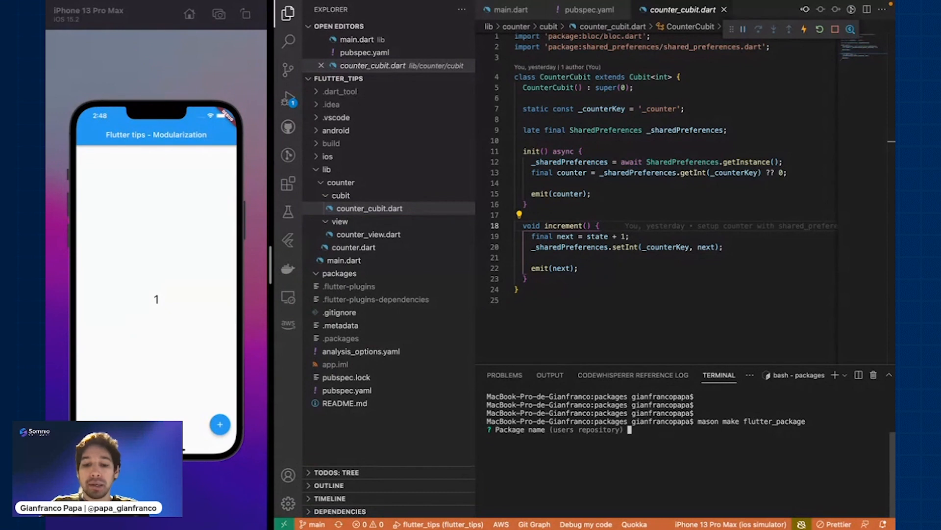
text(counter so)
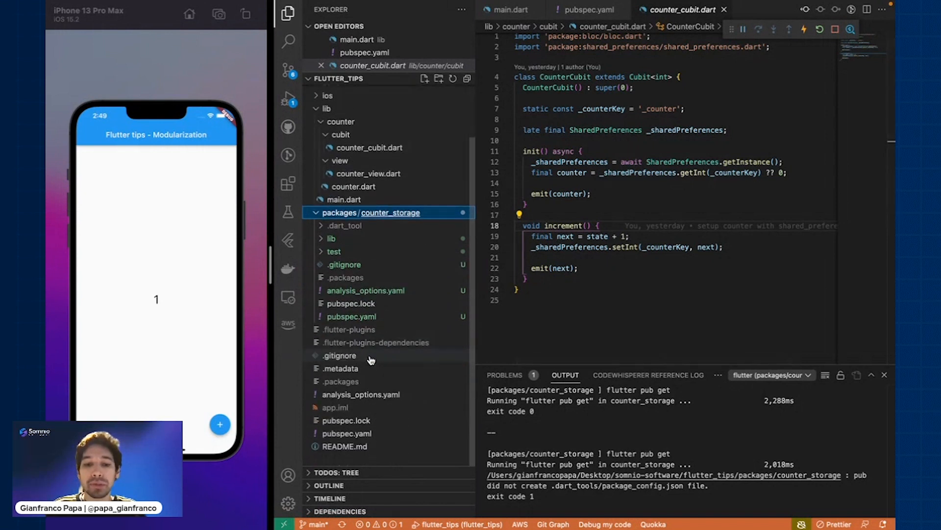
Copy shared_preferences: ^2.0.15 from the app pubspec into the counter_storage package's pubspec.
click(346, 433)
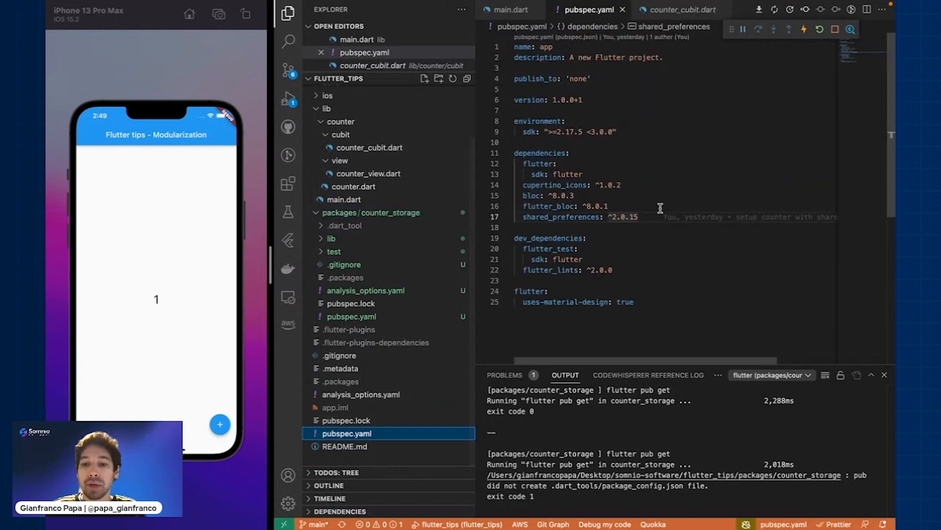
double_click(563, 217)
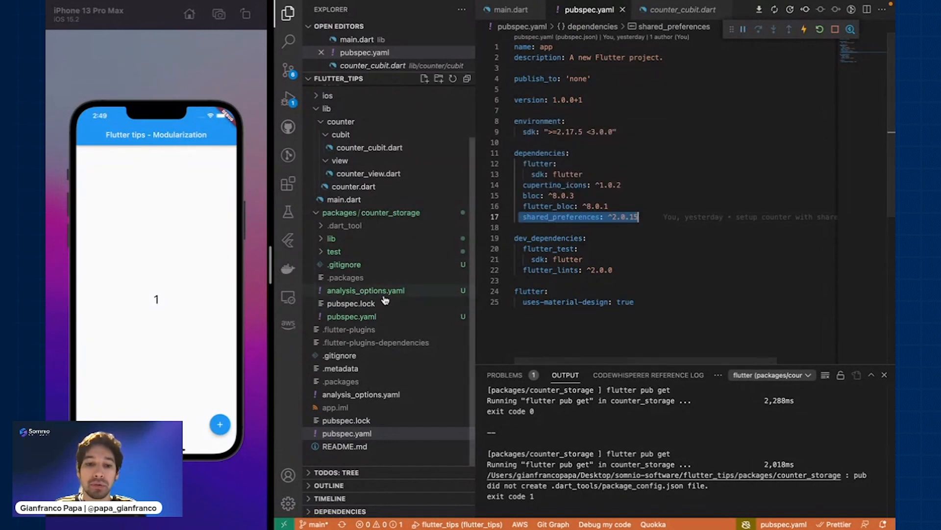
click(351, 317)
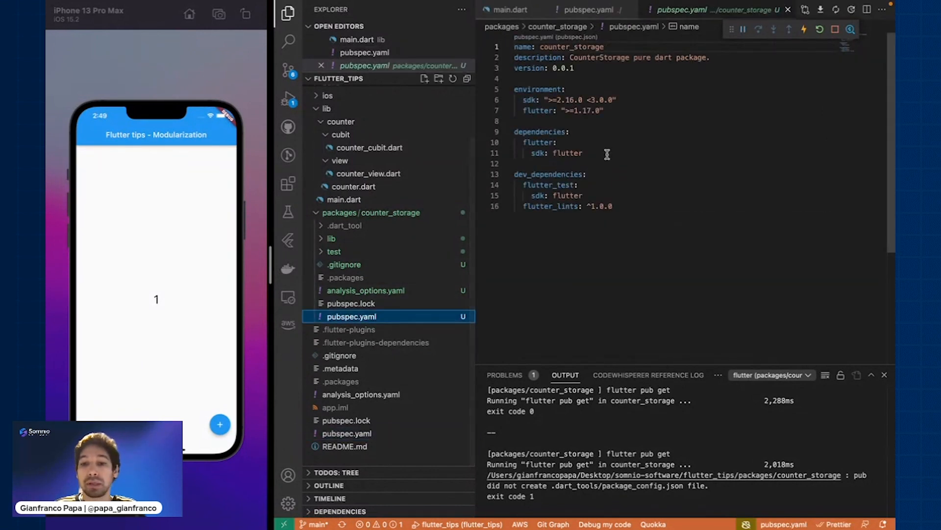
text(shared_preferences: ^2.0.15)
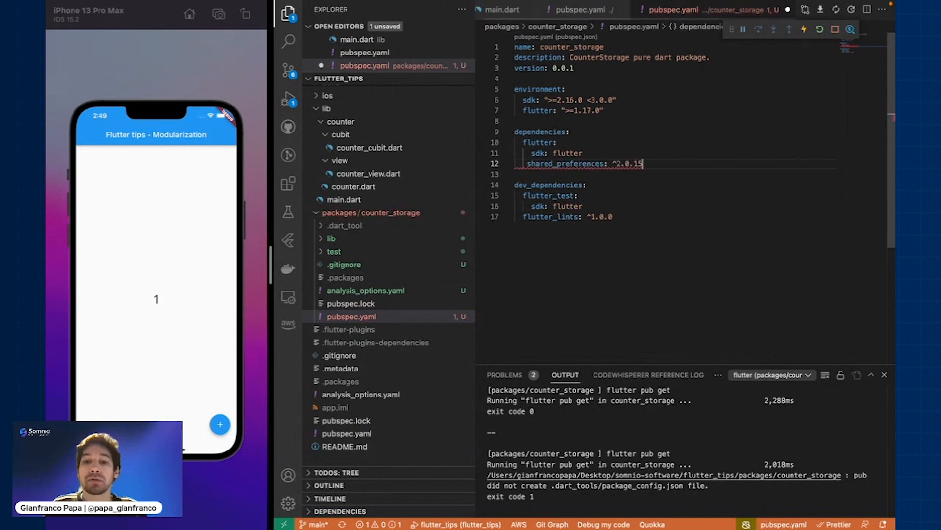
Locate and show the package's lib/src/counter_storage.dart source file.
double_click(565, 164)
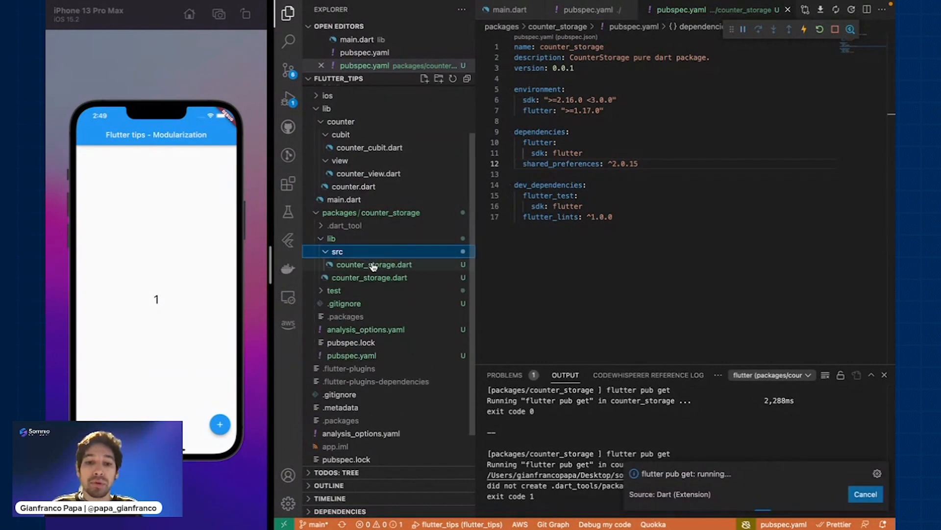
click(373, 264)
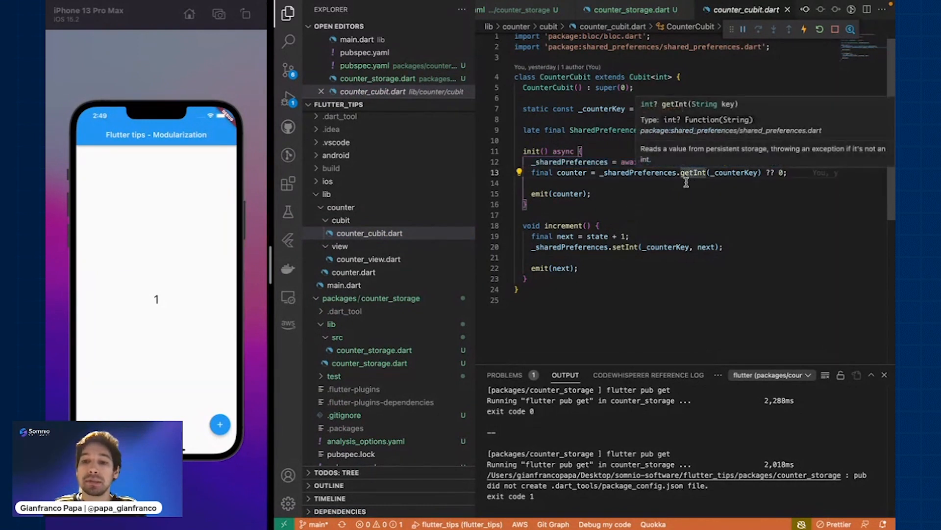
mouse_move(720, 229)
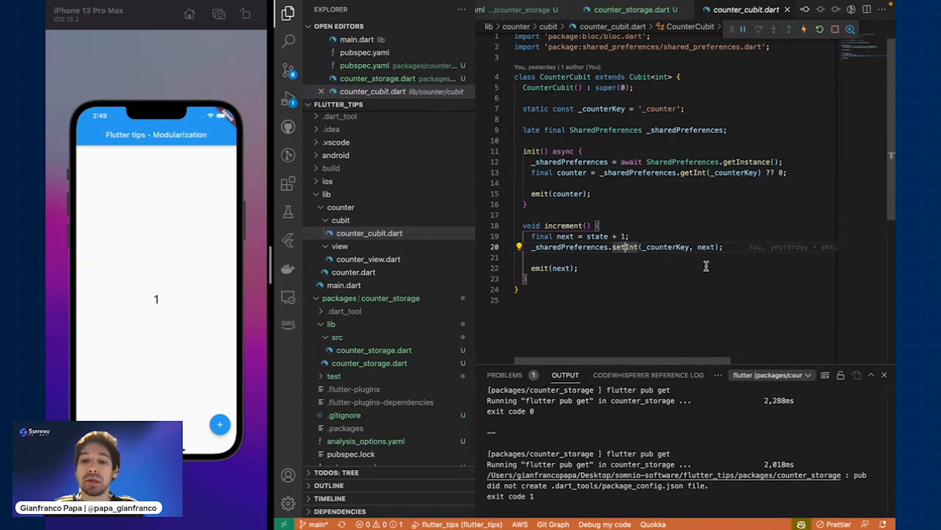
mouse_move(532, 151)
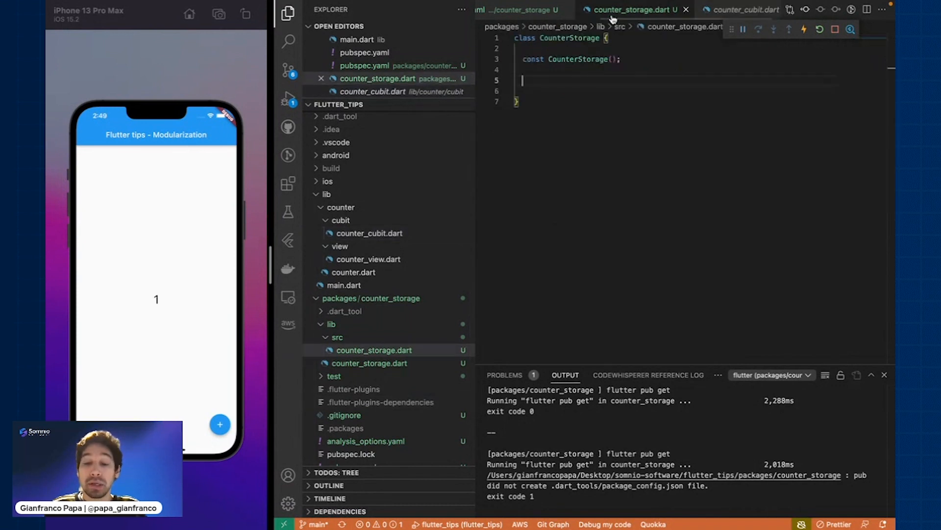
Write CounterStorage's async init assigning _sharedPreferences from SharedPreferences.getInstance().
text(int)
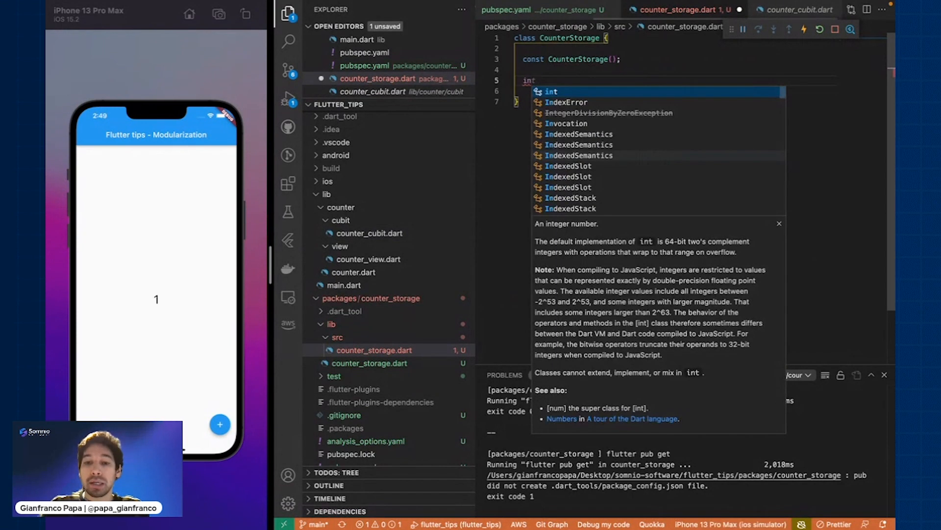
text(void init a)
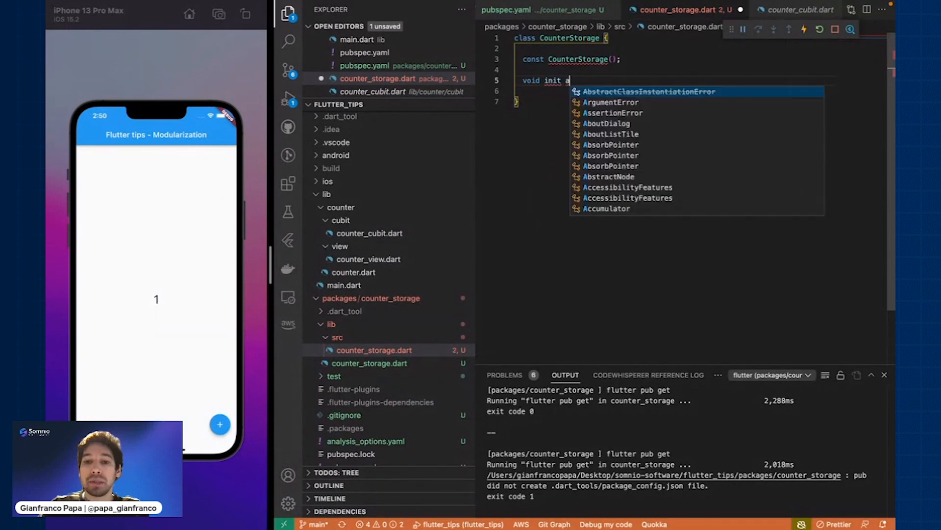
text(sync {)
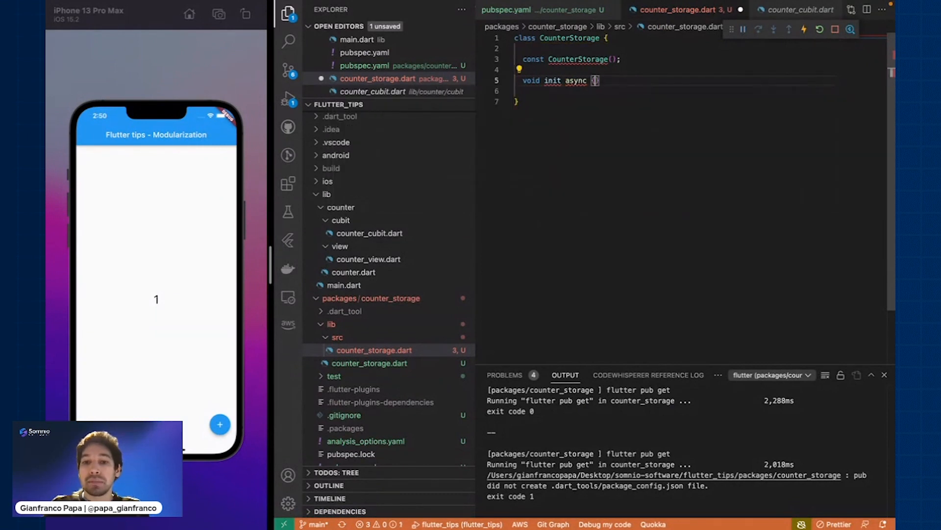
text({)
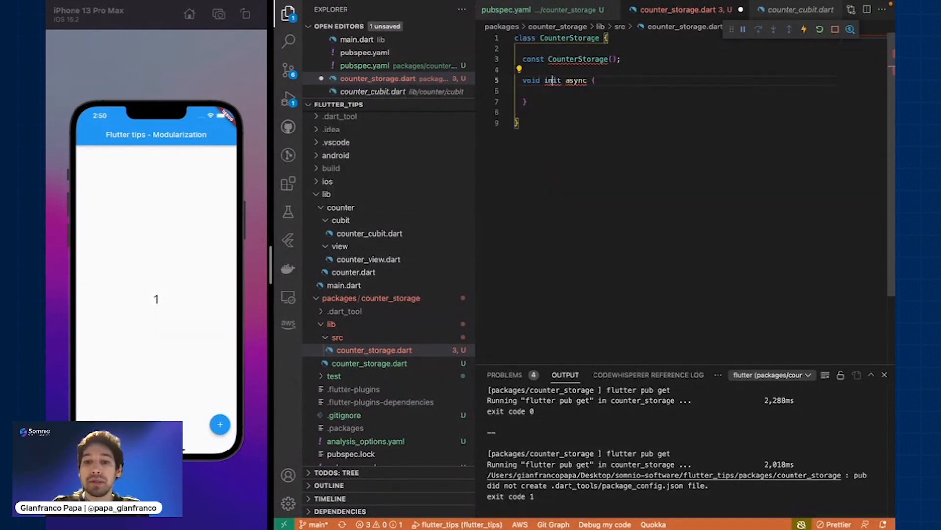
text(())
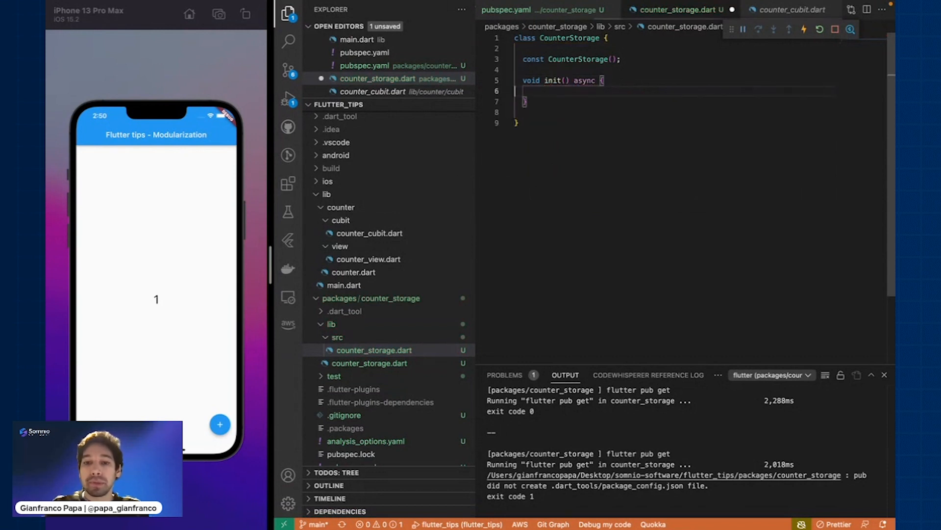
text(_sharedPreferences = await SharedPreferences.getInstance();)
text(late final SharedPreferences _sharedPreferences;)
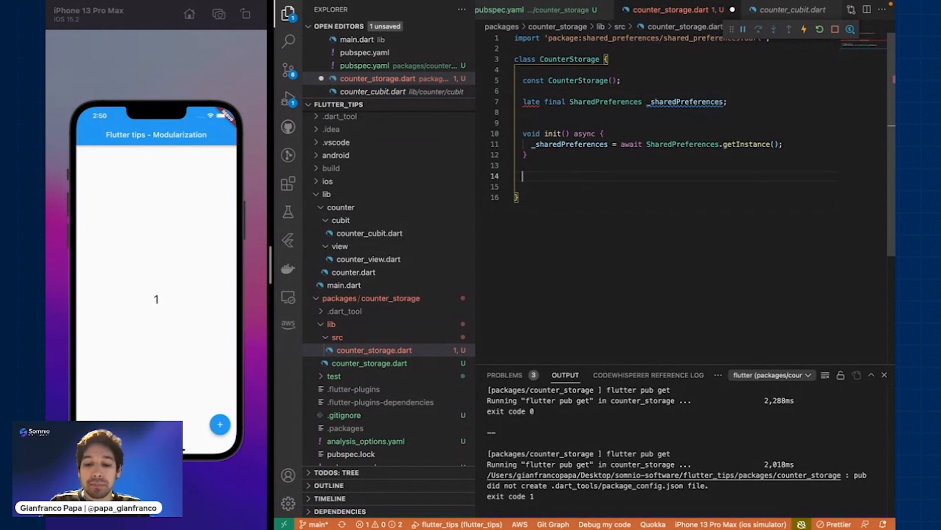
Add int getInt(String key) returning _sharedPreferences.getInt(key) ?? 0.
text(set)
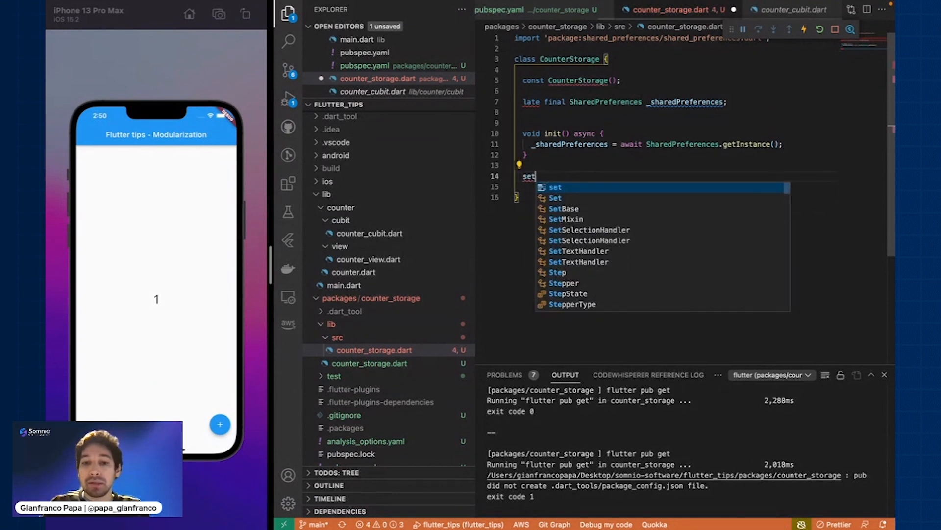
text(Int(){)
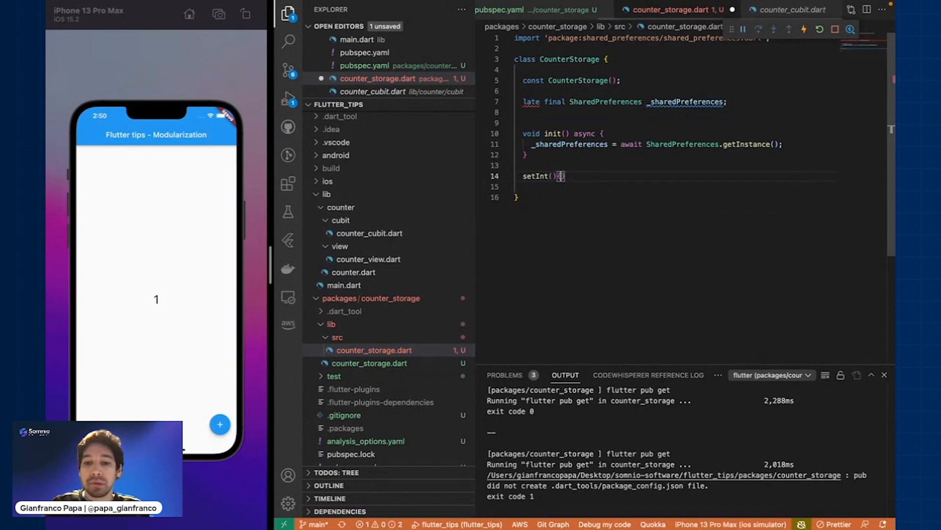
key(Enter)
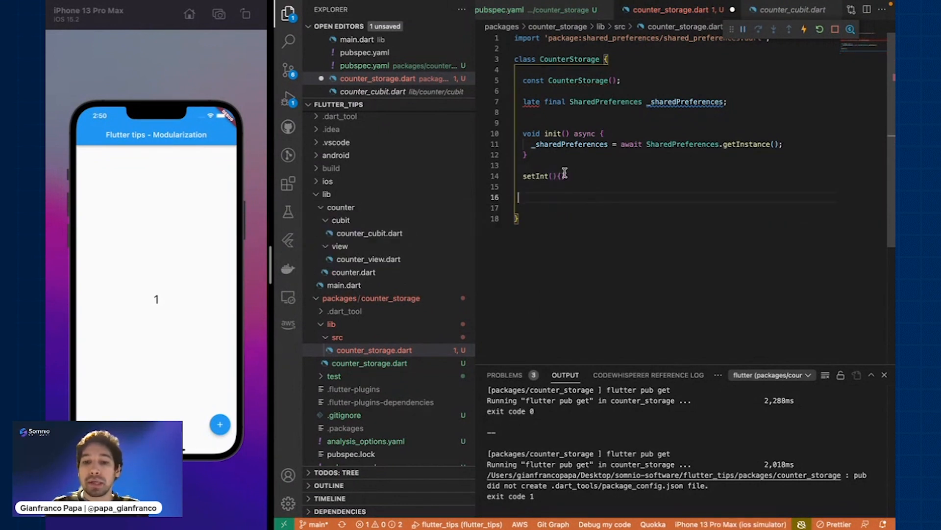
text(getInt(){})
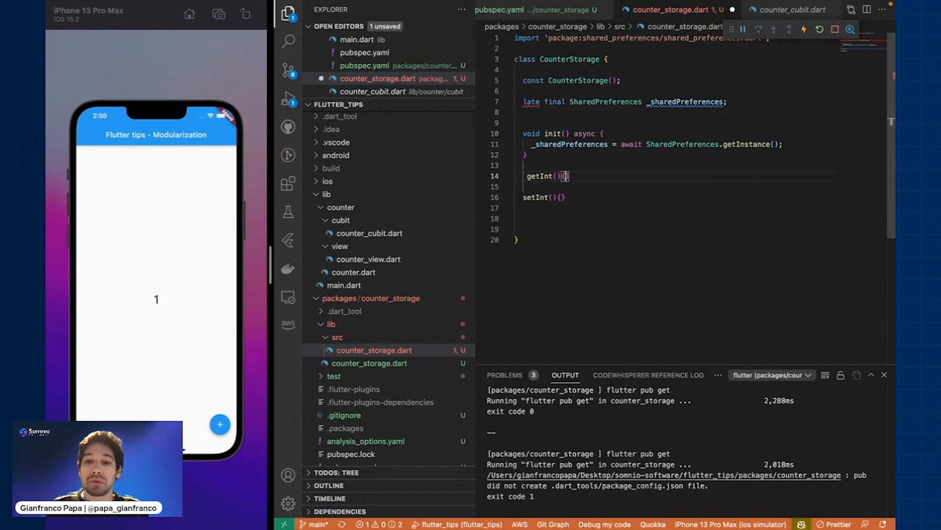
click(744, 10)
text(_sharedPreferences.getInt(_counterKey) ?? 0;)
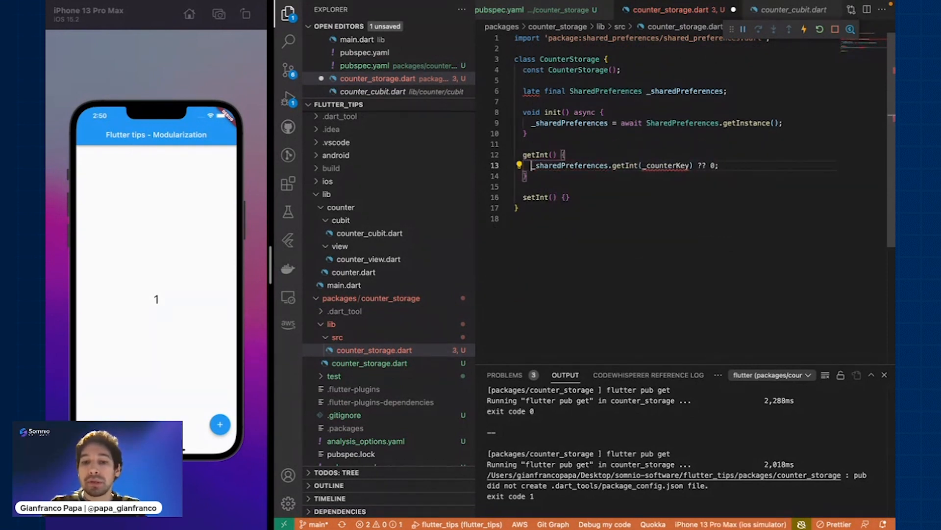
text(return)
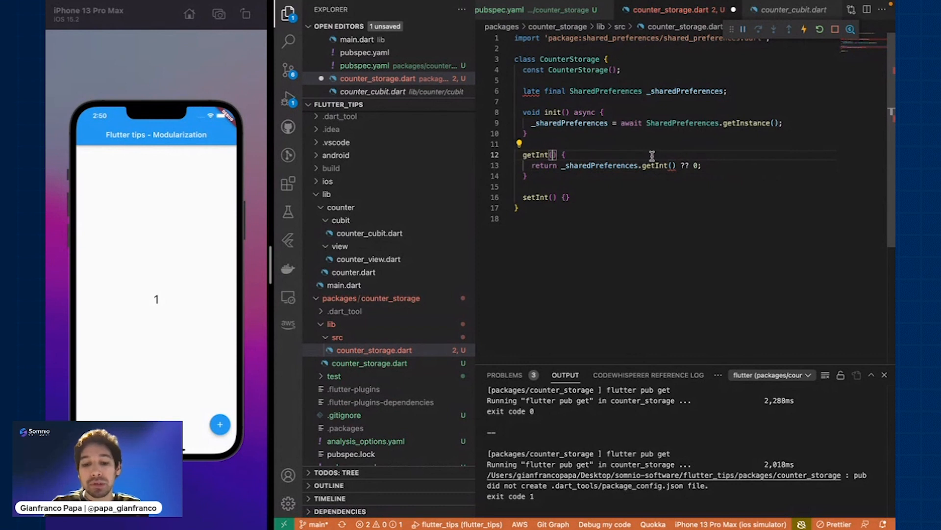
text(String)
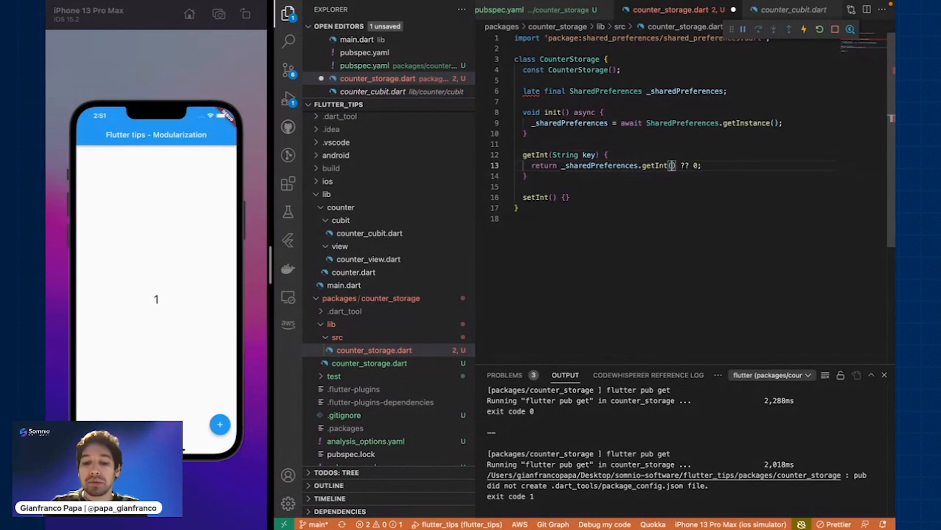
text(key)
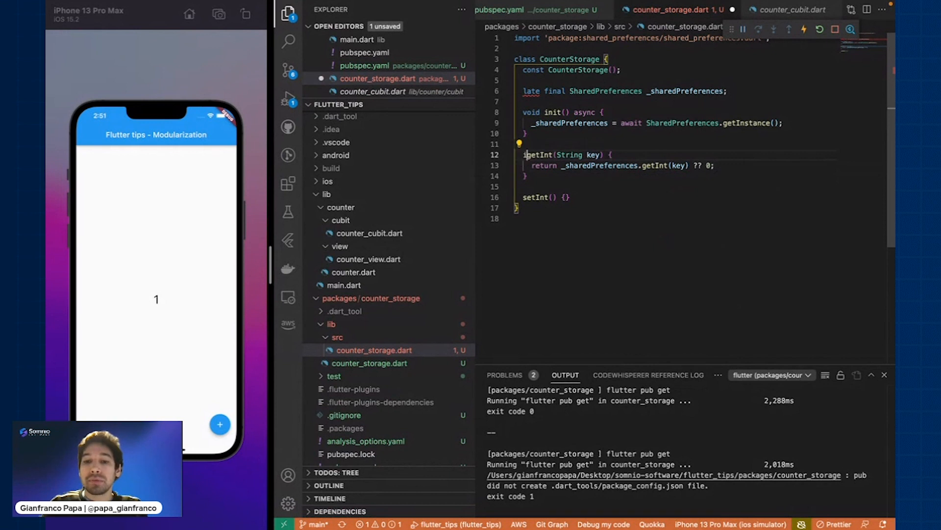
text(int)
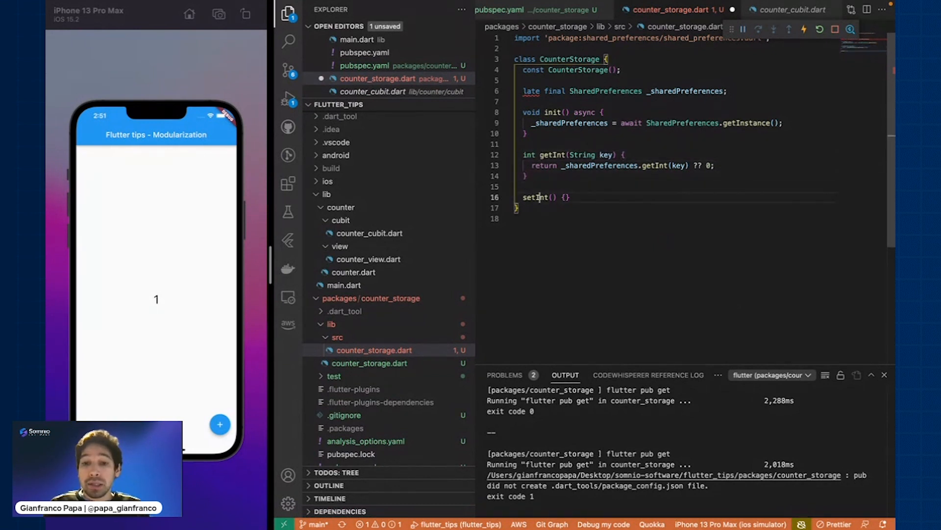
Add void setInt(String key, int value) saving the value via _sharedPreferences.setInt.
text(void)
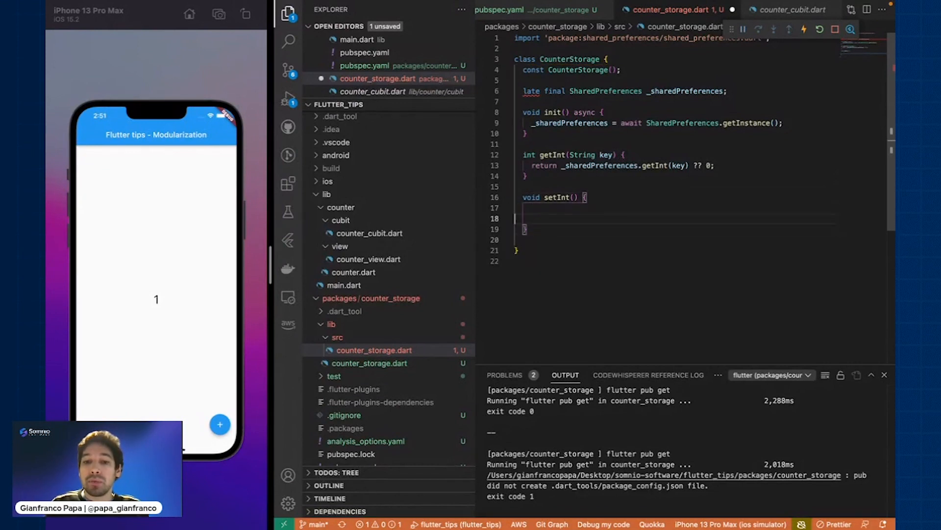
click(747, 9)
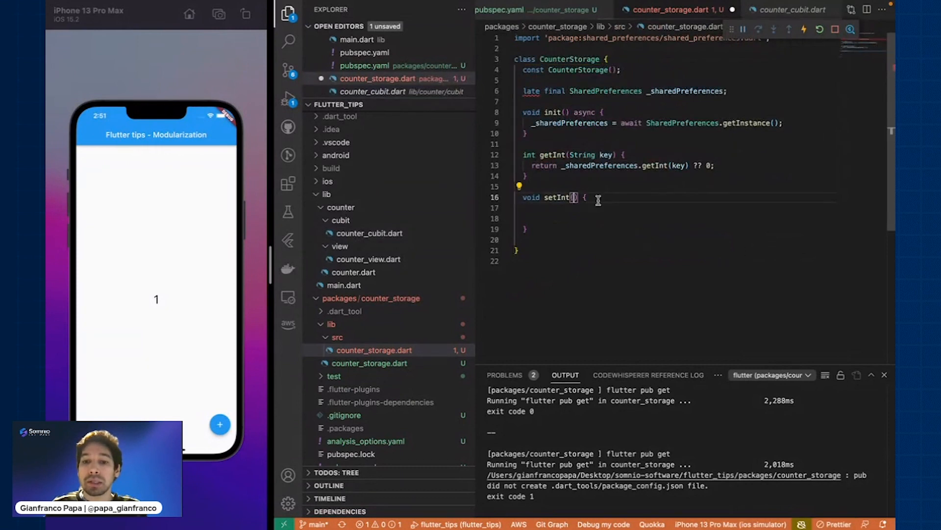
text(String key,)
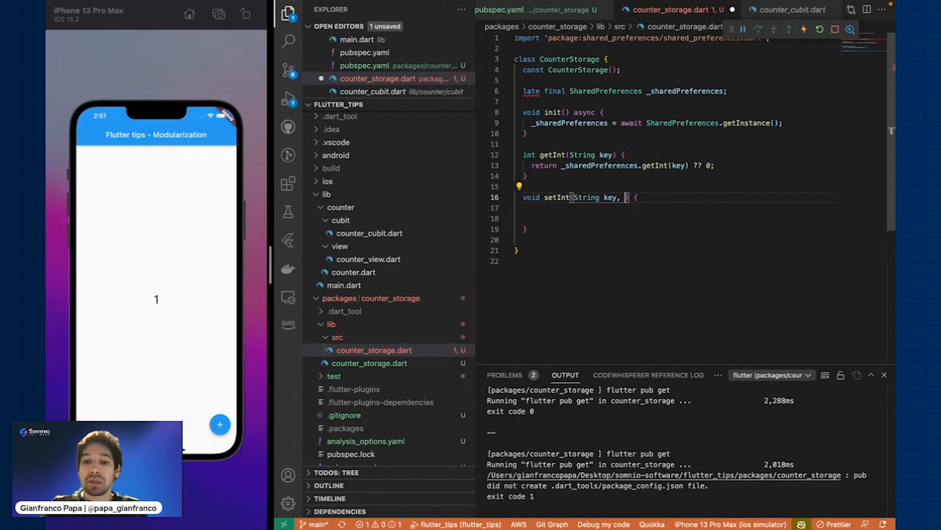
text(int value)
click(698, 207)
text(_sharedPreferences.setInt(key, value);)
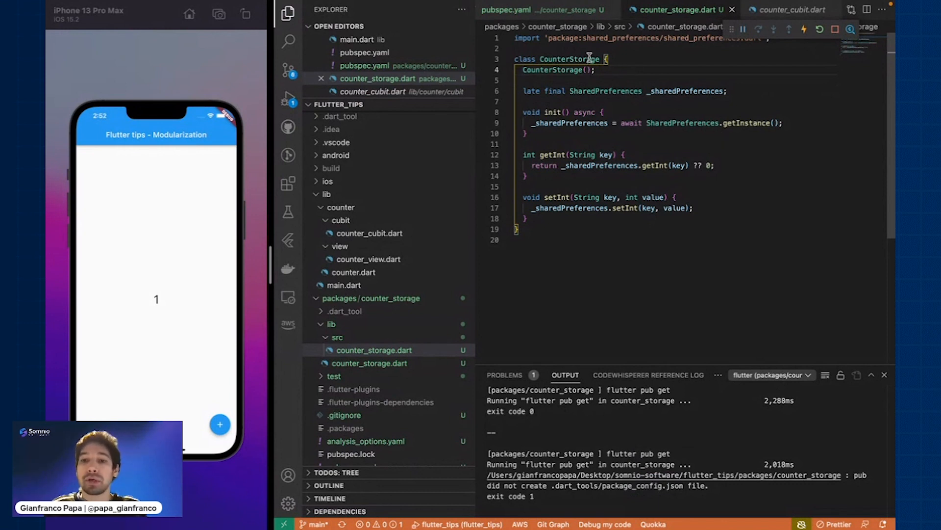
double_click(569, 59)
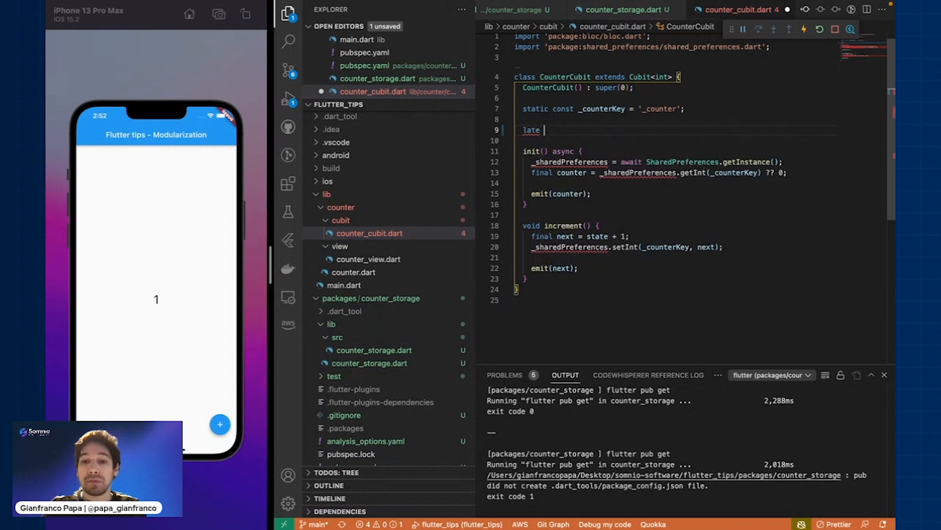
Declare `late final counterStorage = CounterStorage();` in CounterCubit below the counter key.
text(count)
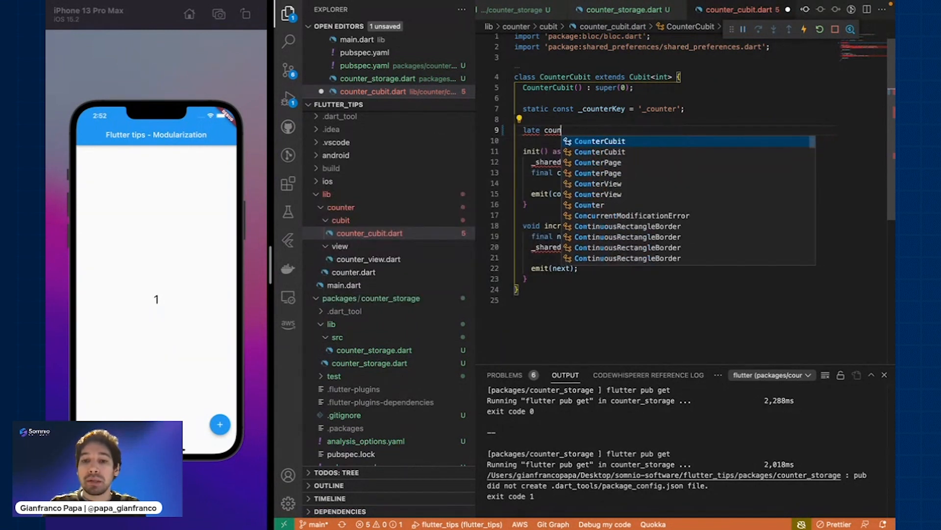
text(nterStorage();)
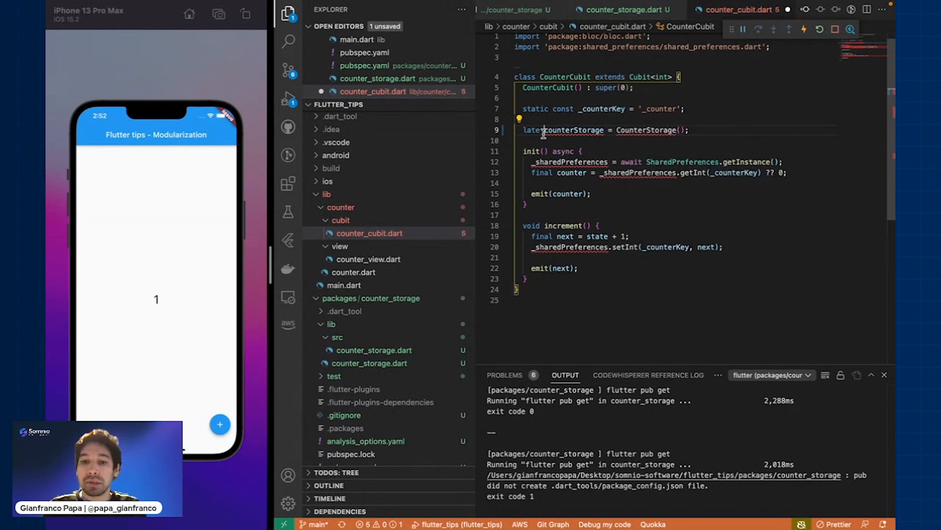
text(final)
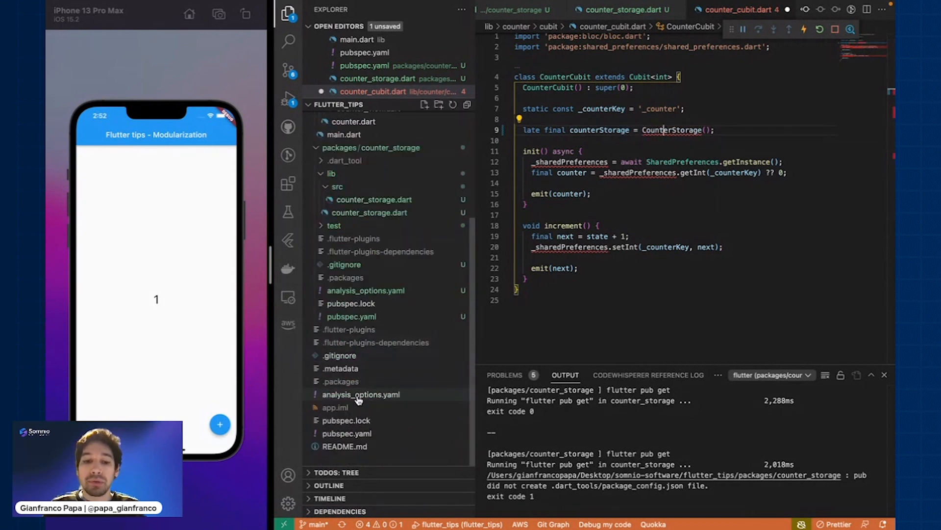
click(347, 433)
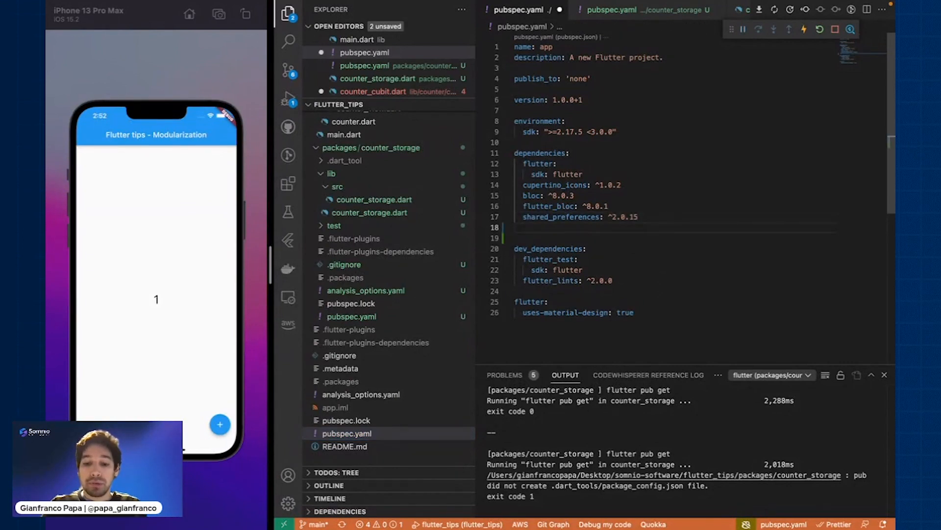
Add a counter_storage dependency with path packages/counter_storage to the app pubspec.yaml.
text(counter_storage:)
click(676, 237)
text(path:)
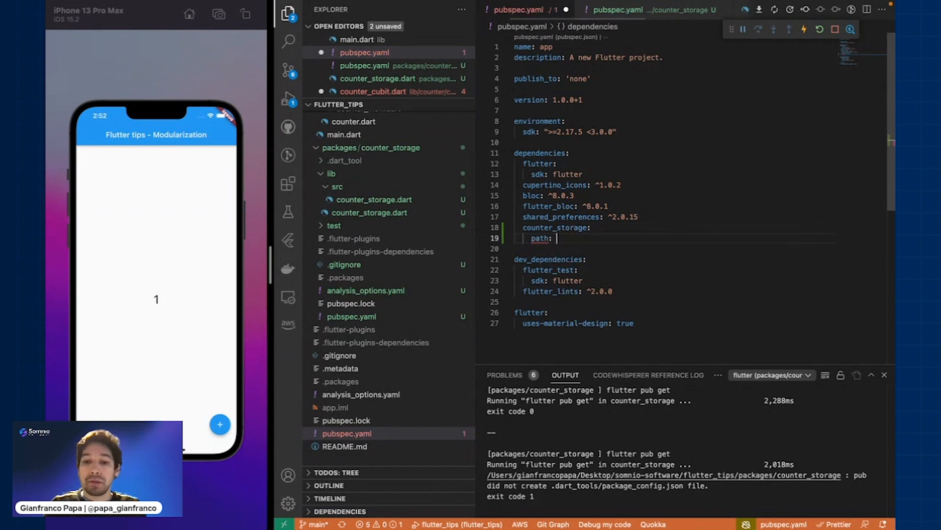
text(counte)
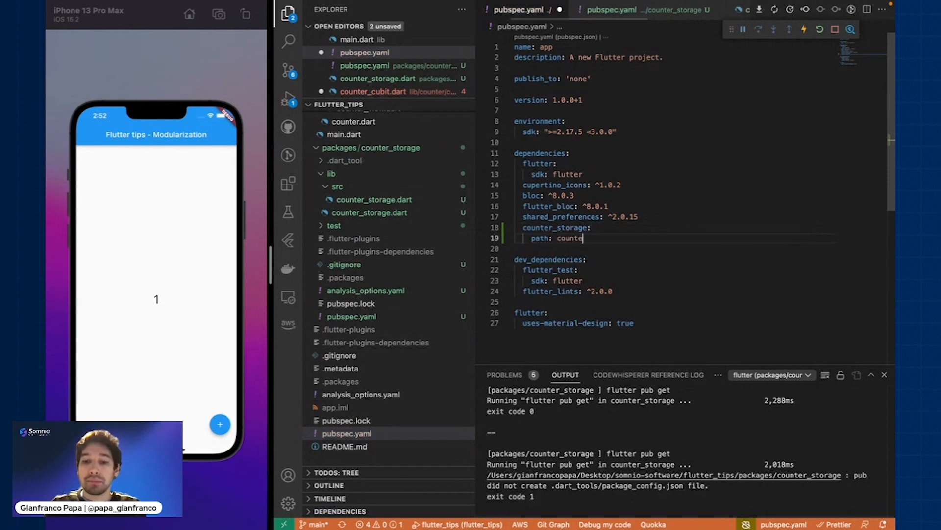
text(pack)
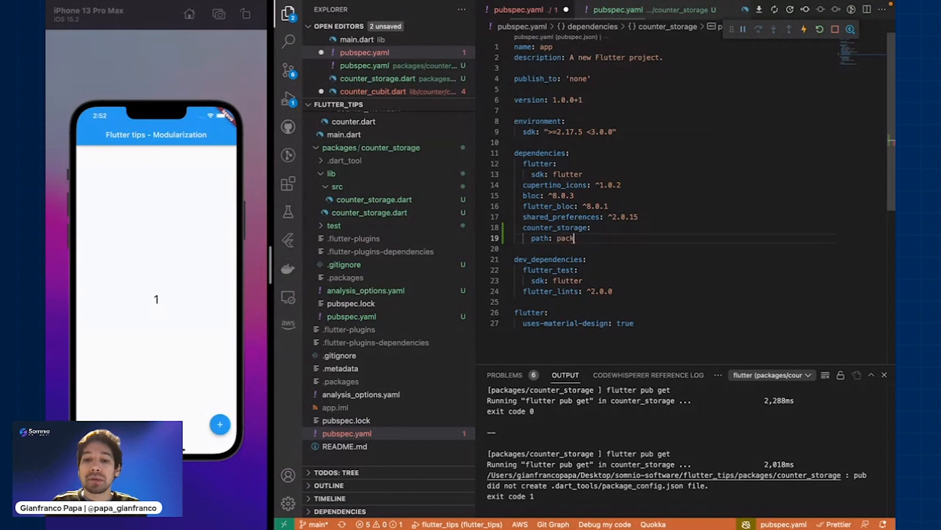
text(ages)
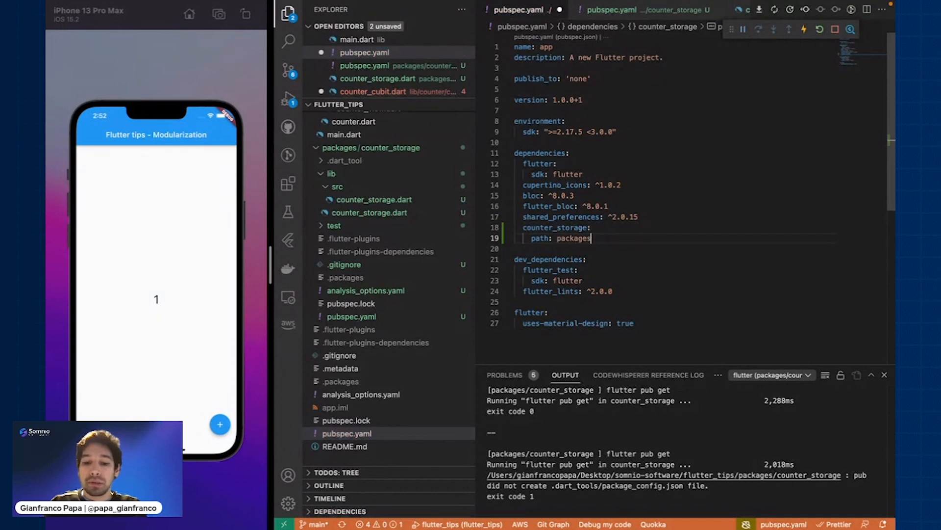
text(/count)
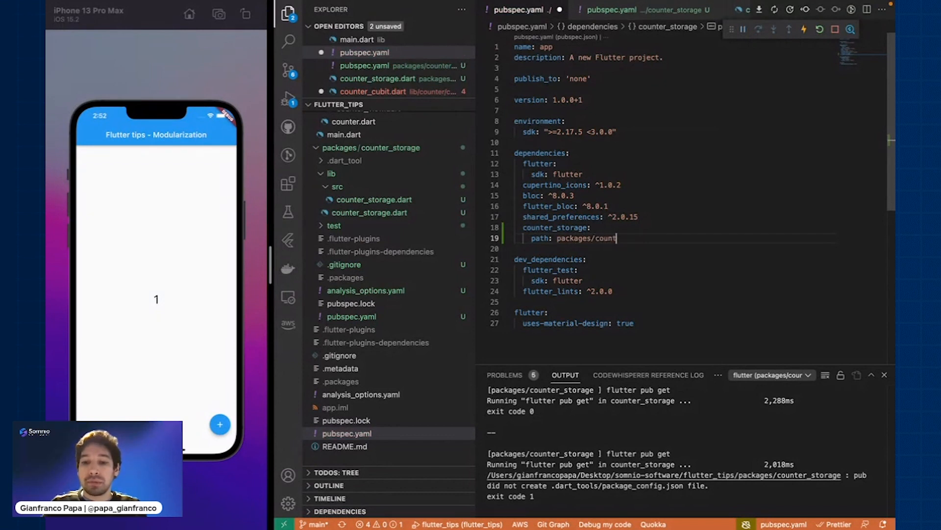
text(er_storage)
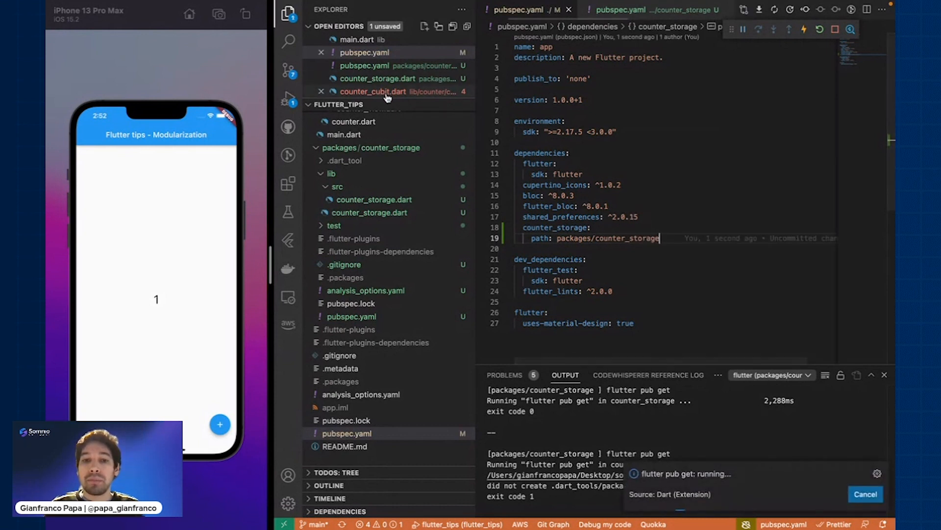
click(373, 91)
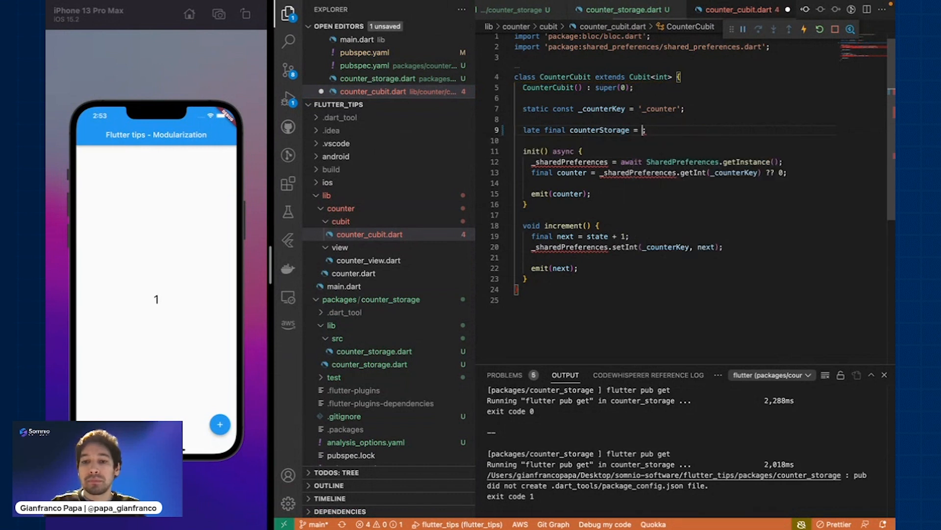
Import counter_storage and replace the SharedPreferences instance call with await counterStorage.init().
text(CounterStorage())
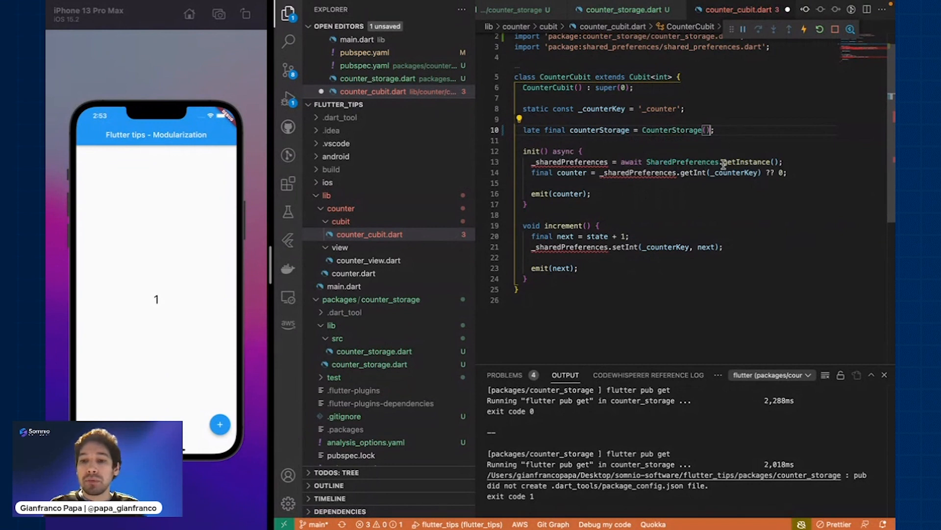
double_click(570, 162)
text(await counterStorage.init)
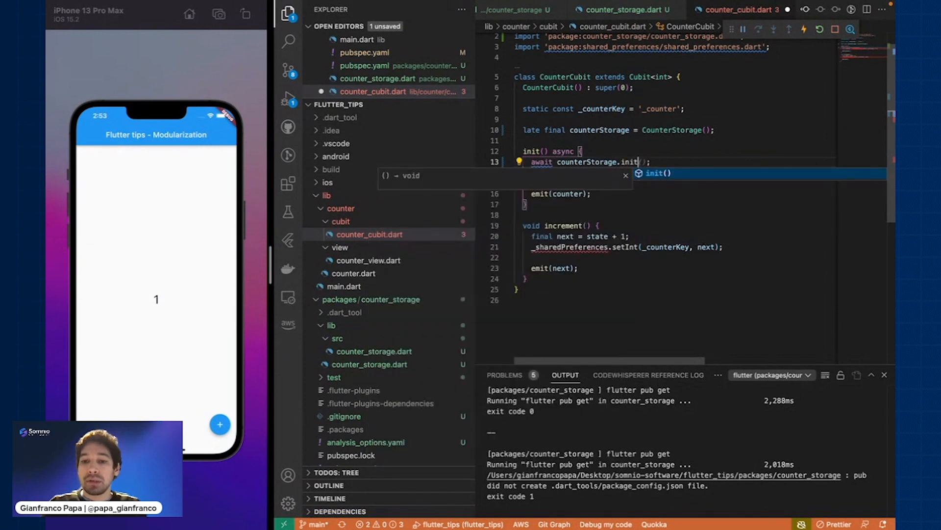
text(final counter = _sharedPreferences.getInt(_counterKey) ?? 0;)
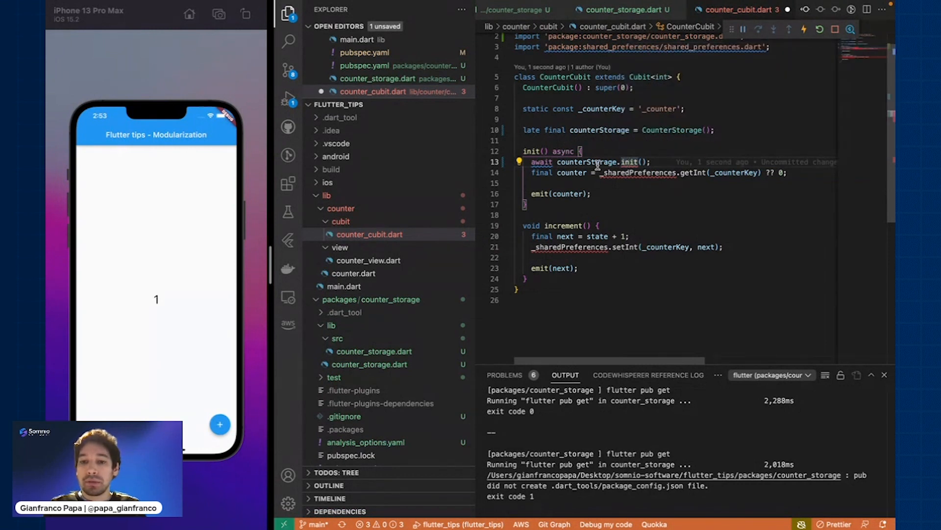
Swap _sharedPreferences for counterStorage in the getInt(_counterKey) and setInt lines.
click(665, 10)
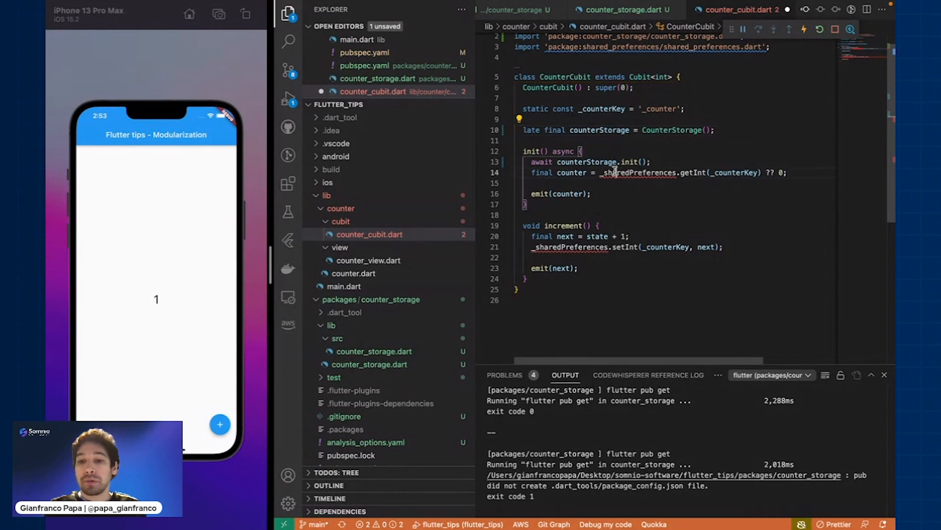
double_click(637, 172)
text(counterStorag)
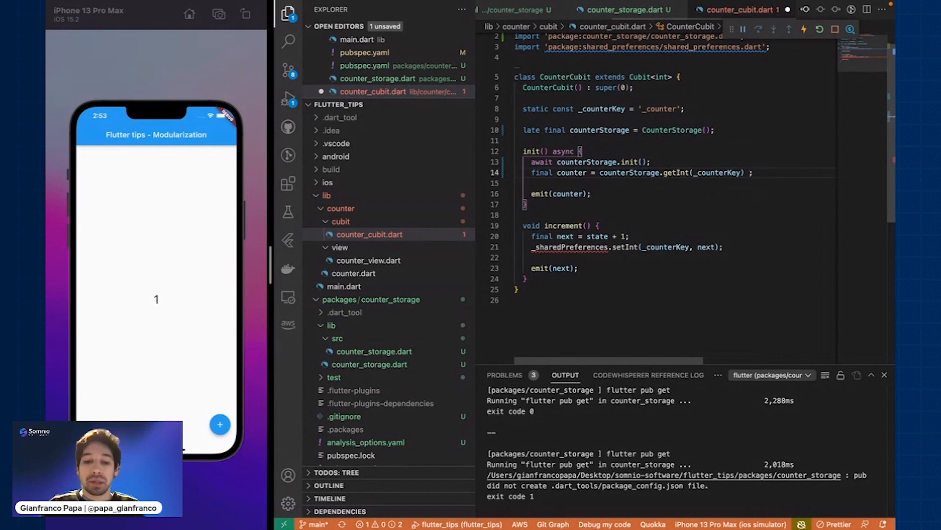
double_click(568, 247)
text(counterStorag)
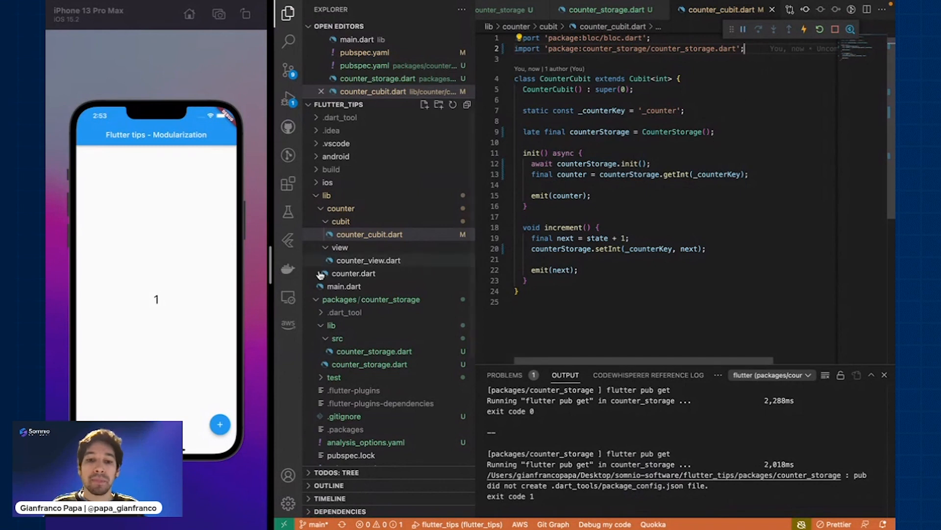
Increment the simulator counter to 3 via the refactored cubit and reopen counter_storage.dart.
click(220, 425)
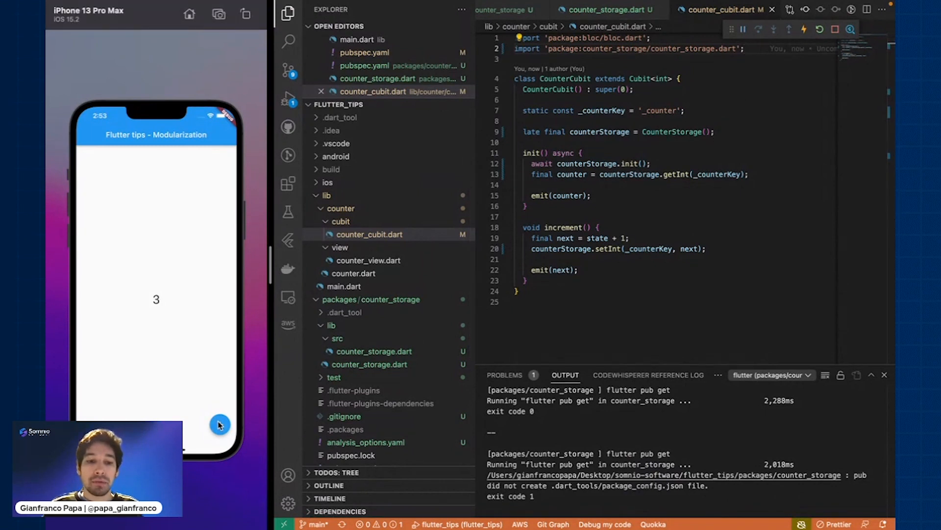
click(820, 28)
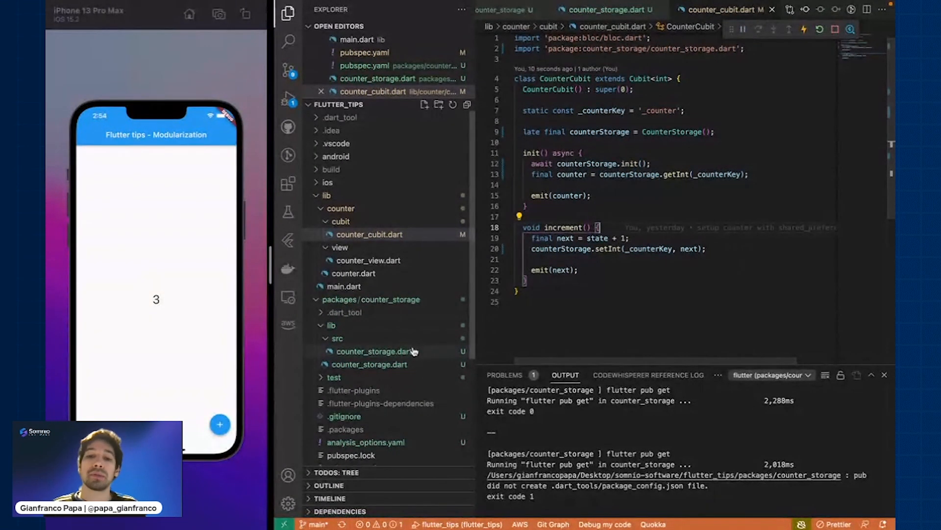
click(375, 351)
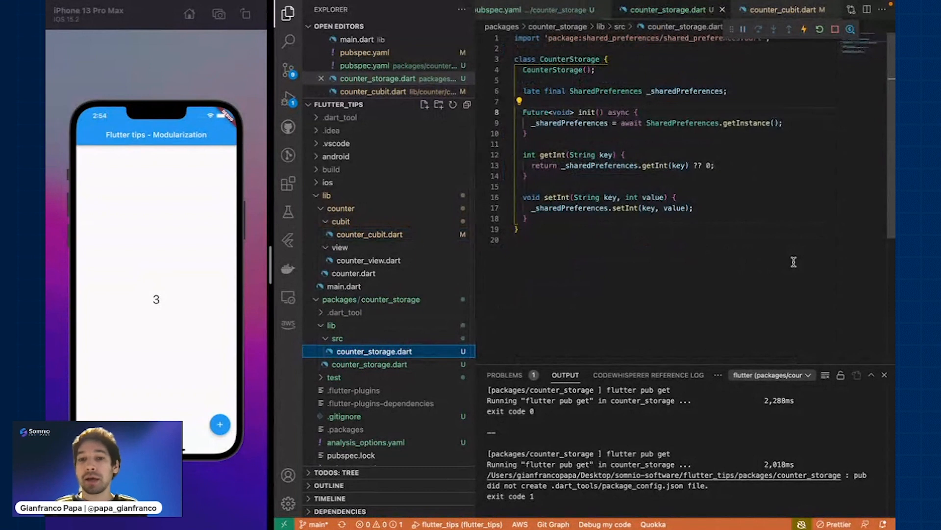